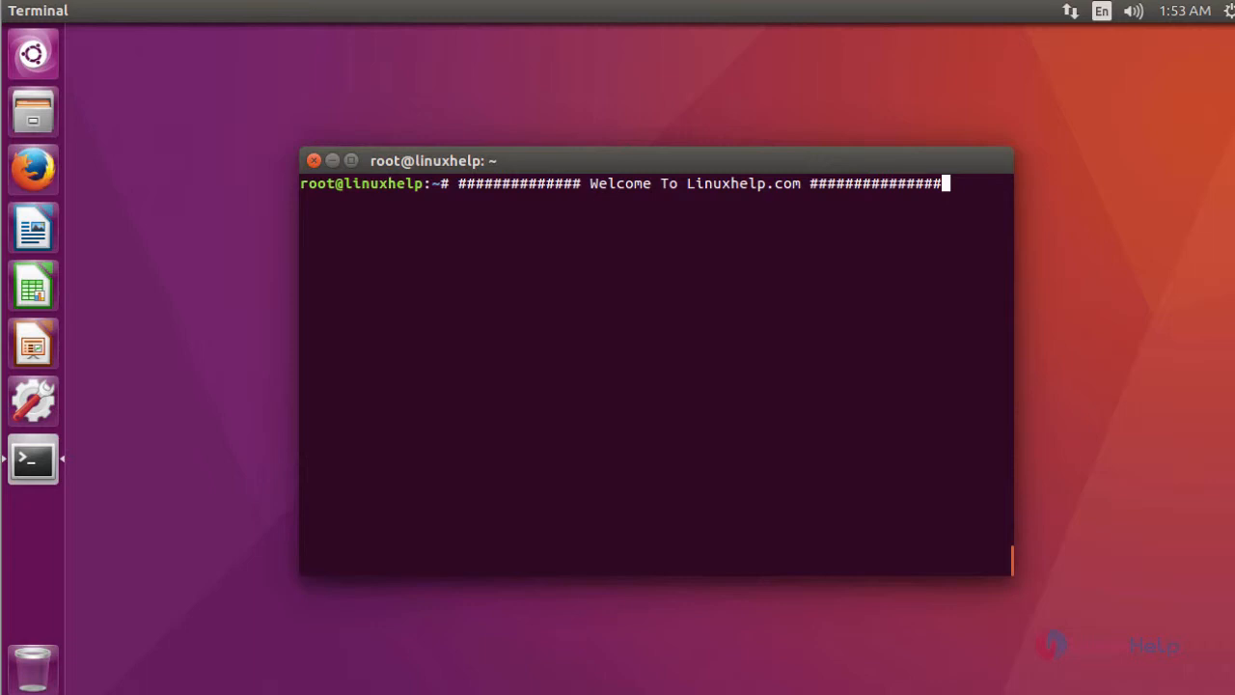
mouse_move(907, 343)
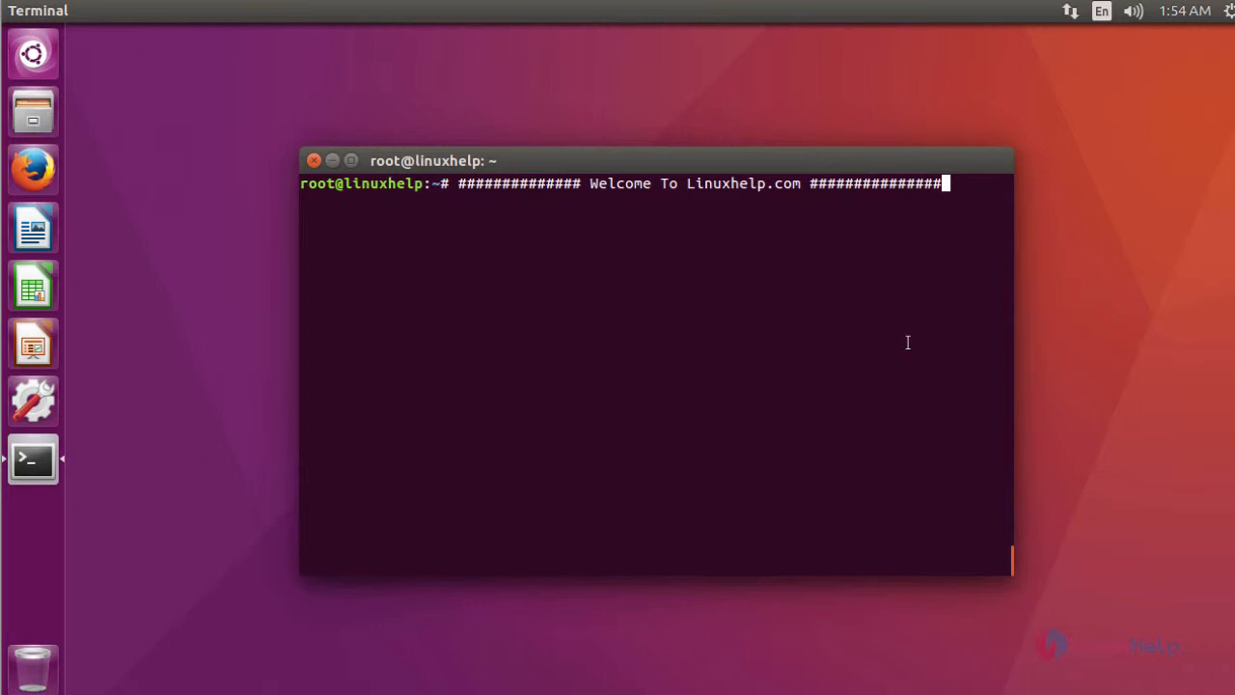
Download the Ajenti repository signing key with wget and register it via sudo apt-key add
key(Return)
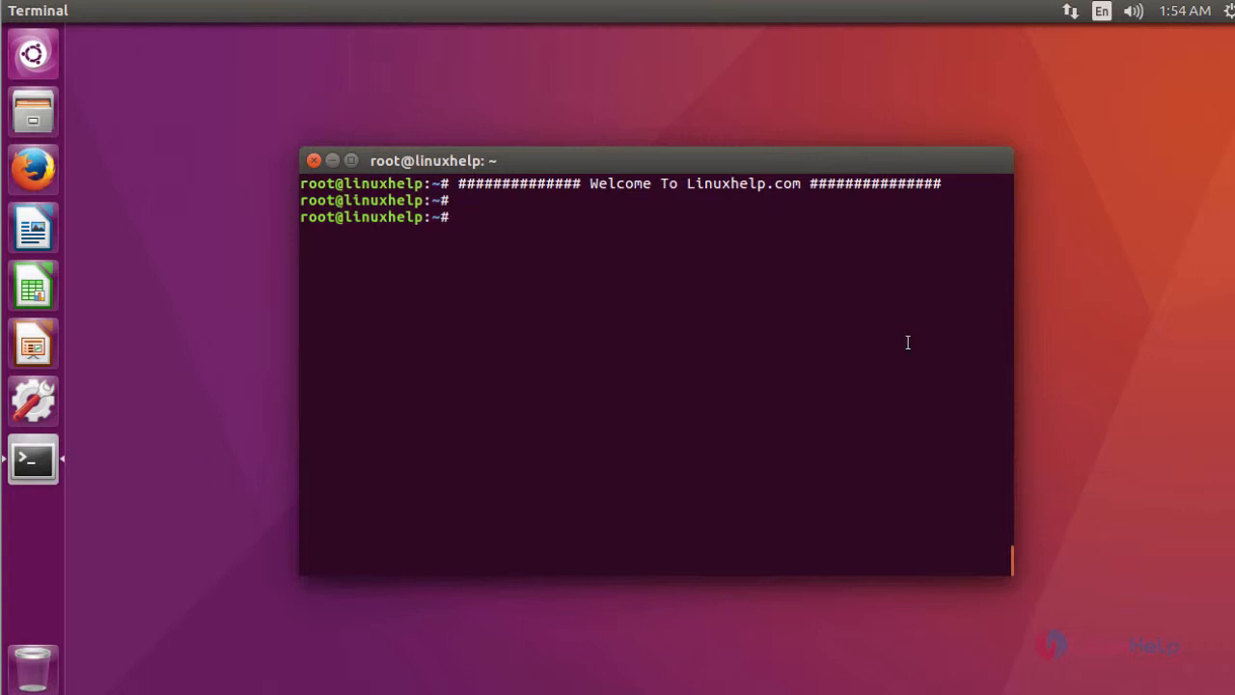
text(wget http://repo.ajenti.org/debian/key -O- | sudo apt-key add -)
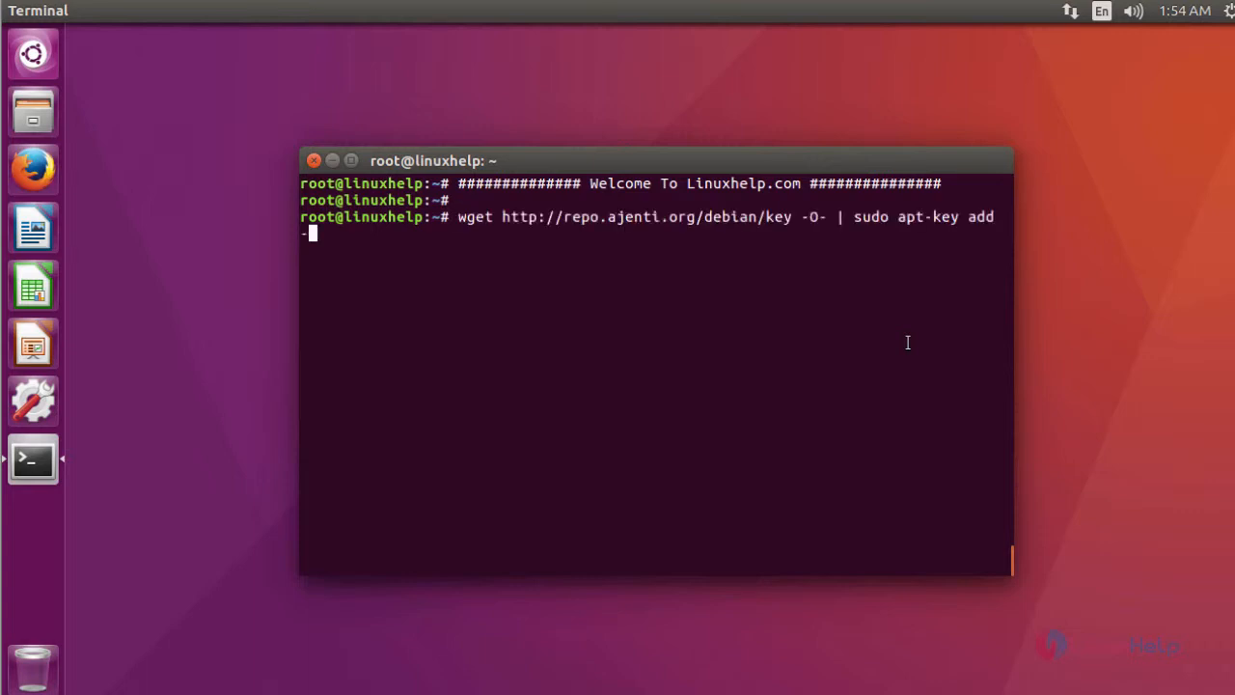
key(Return)
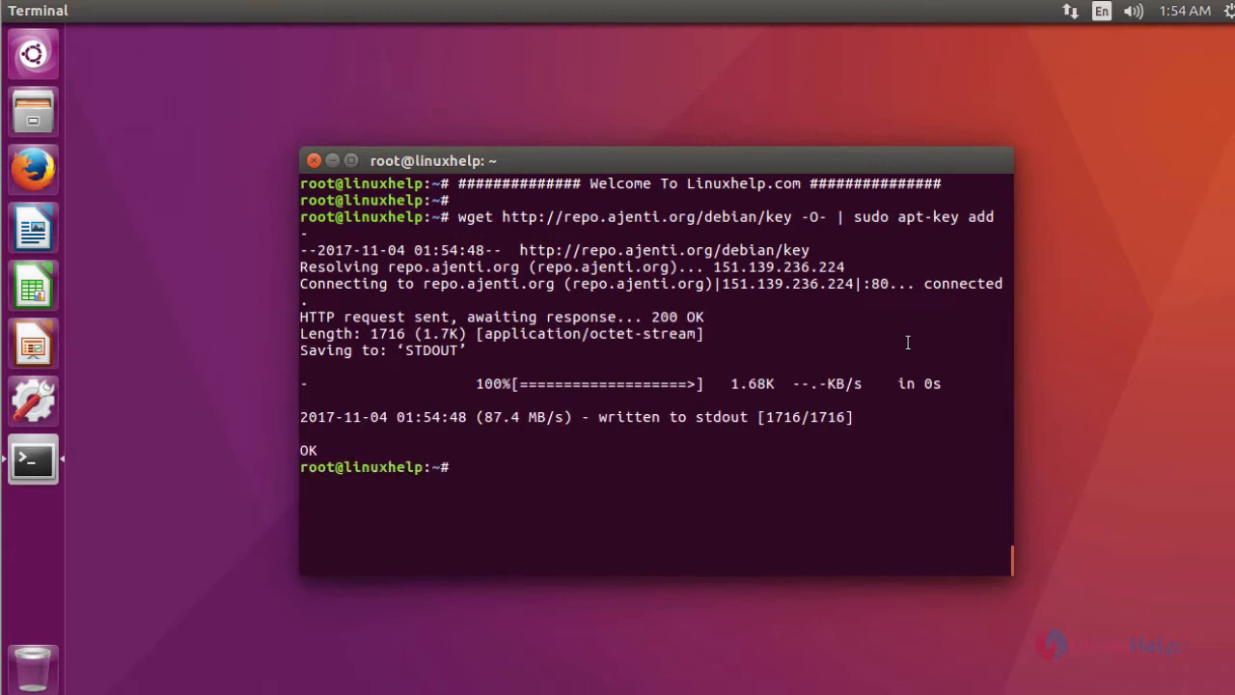
mouse_move(973, 529)
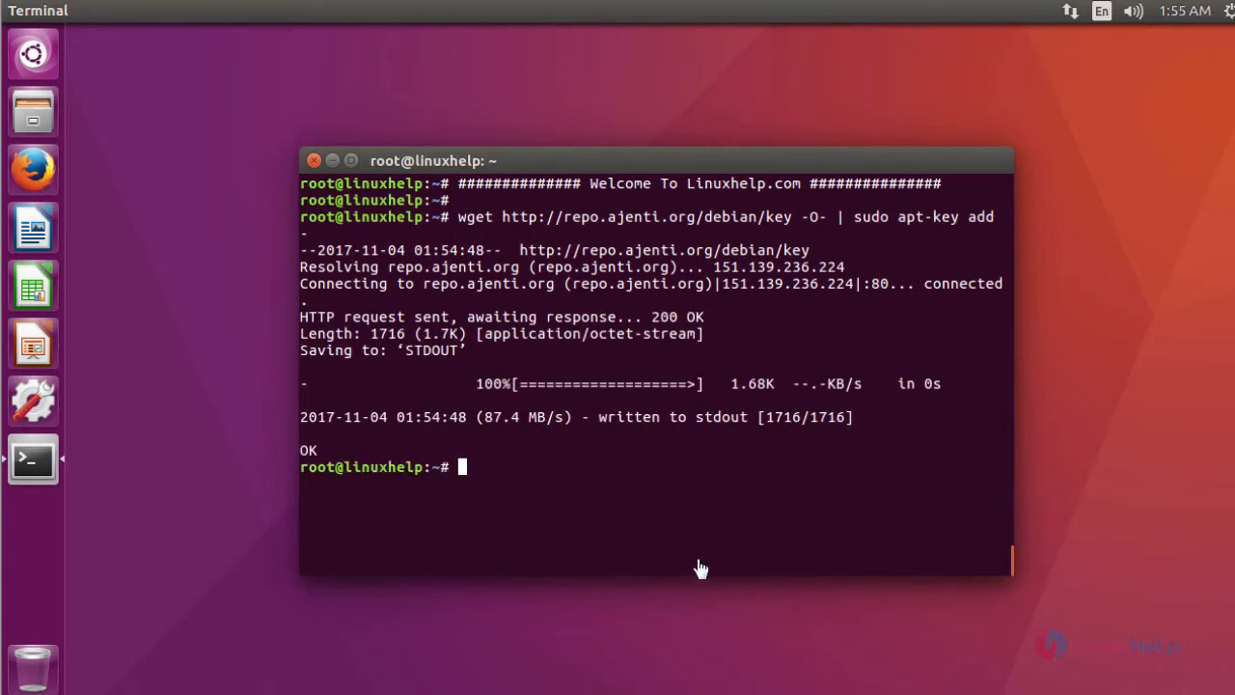
mouse_move(540, 463)
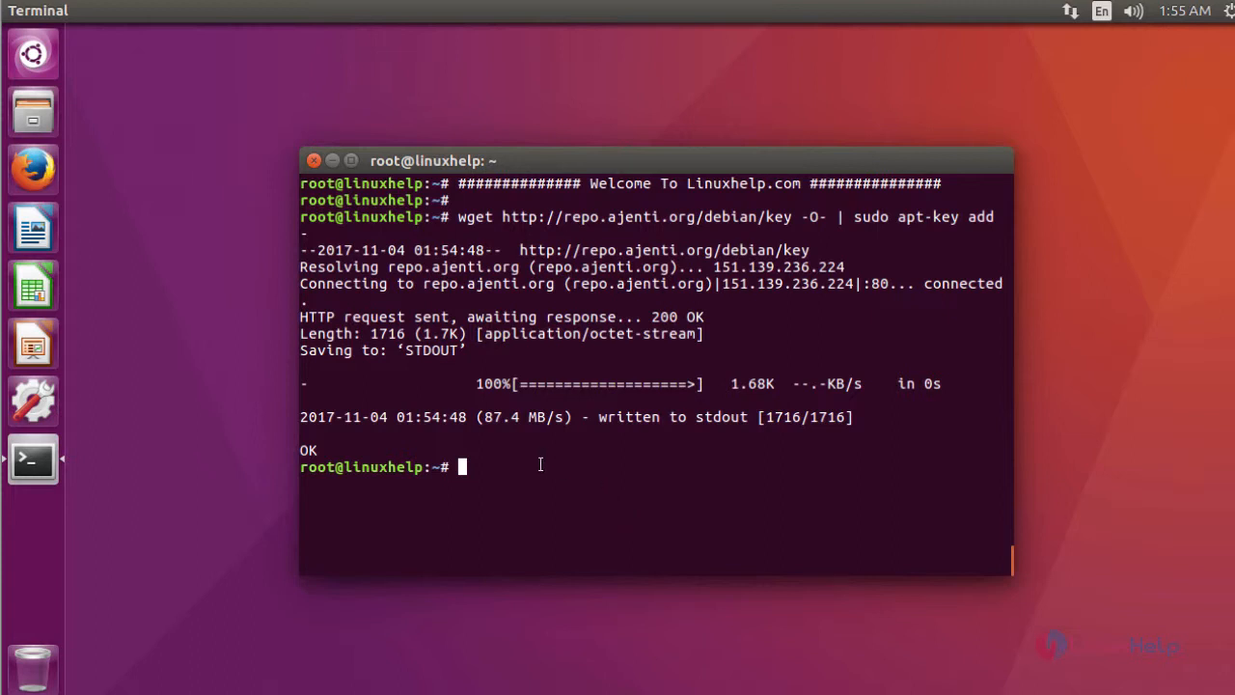
Append the Ajenti deb repository line to /etc/apt/sources.list using sudo tee -a
text(echo "deb http://repo.ajenti.org/ng/debian main main ubuntu" | sudo tee -a /etc/apt/sources.list)
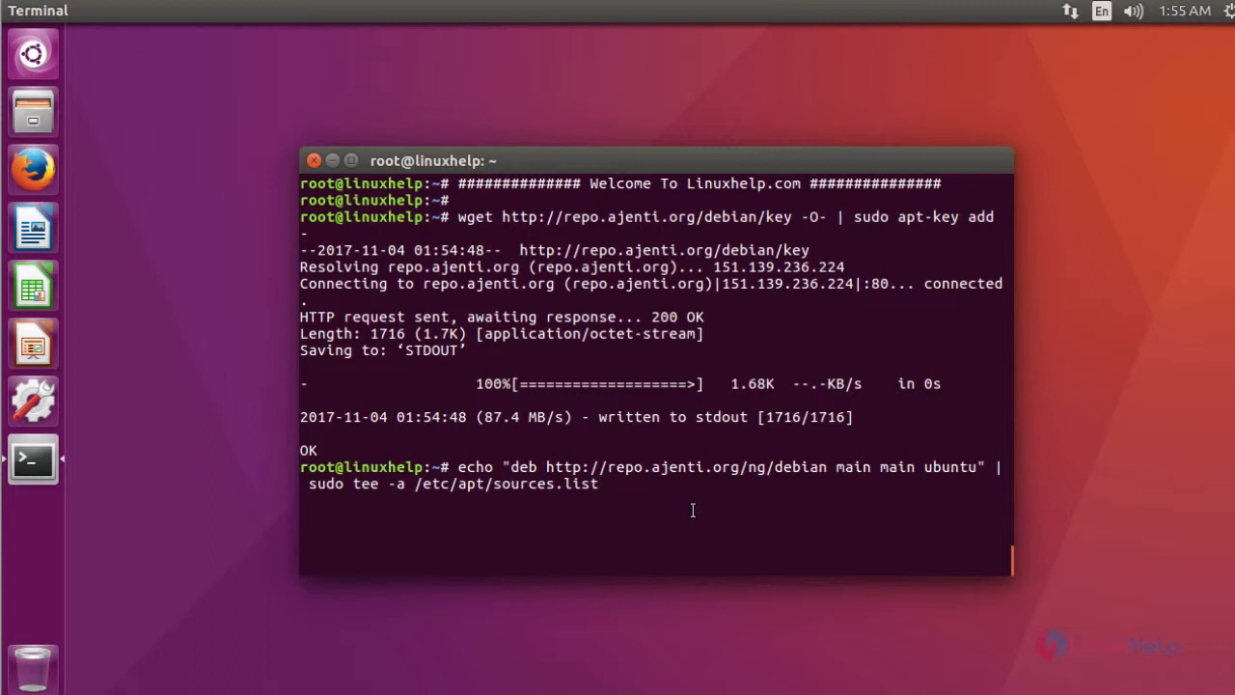
key(Return)
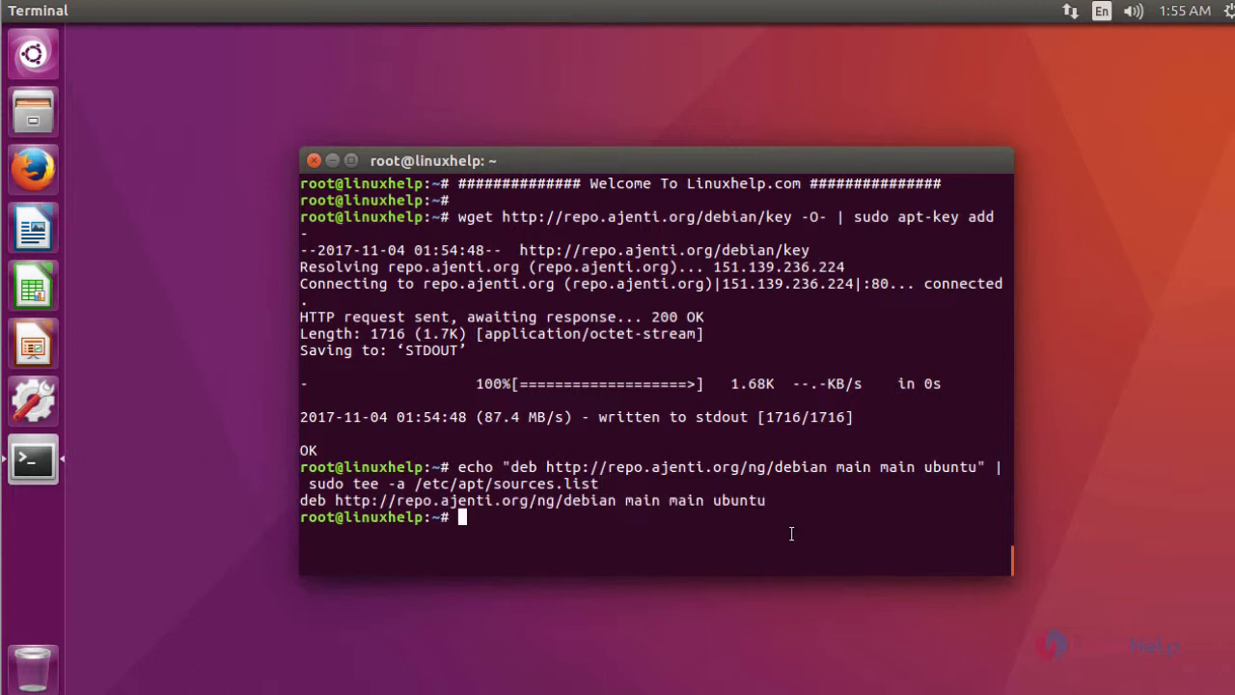
Run apt-get update to refresh the package lists including the Ajenti repository
text(ap)
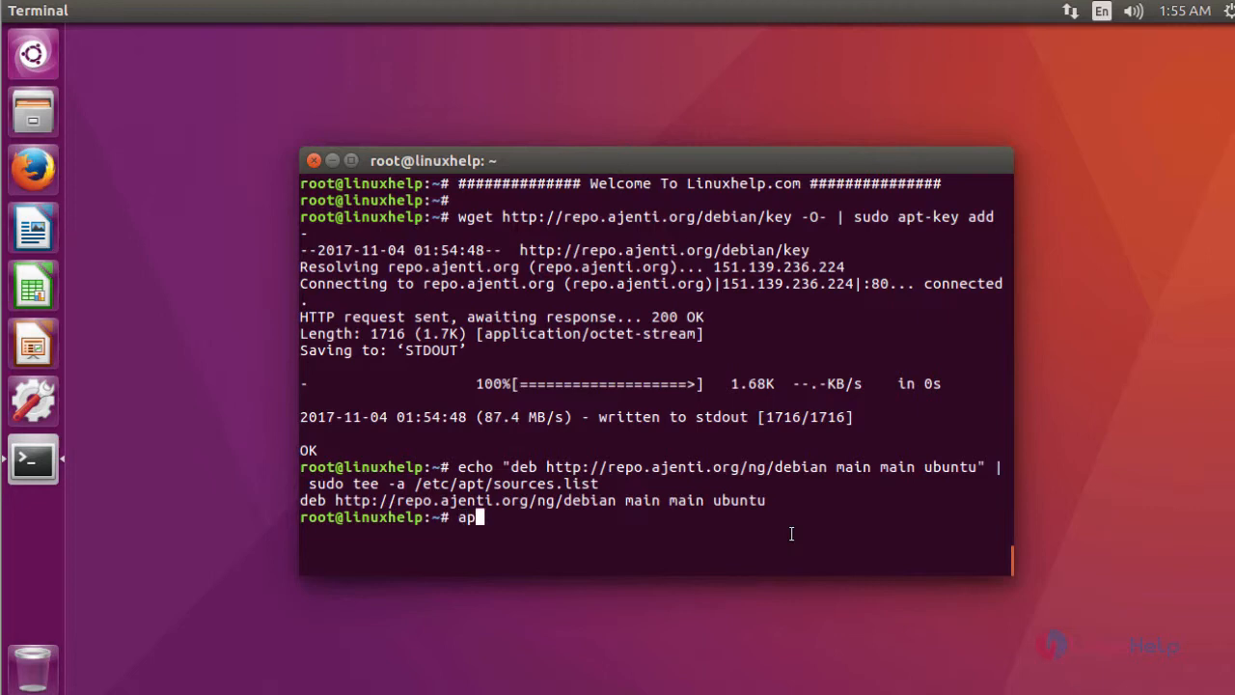
key(Return)
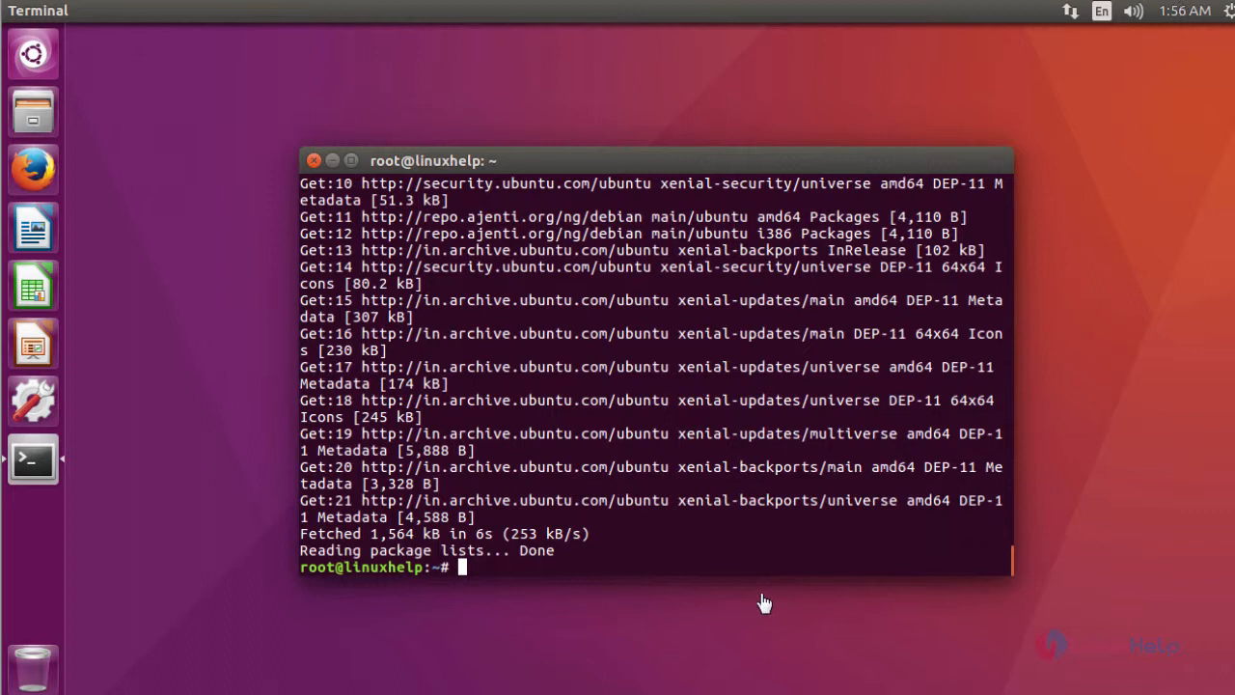
mouse_move(672, 548)
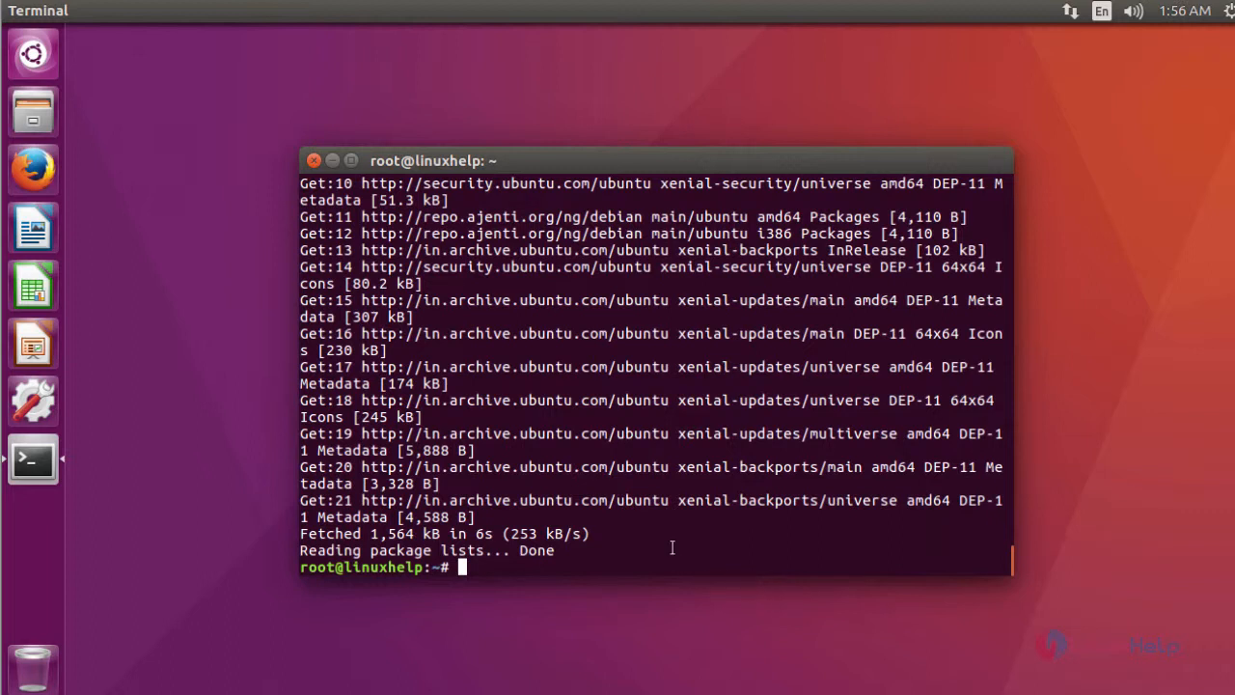
Run apt-get install ajenti and let it finish, reporting root login and HTTPS port 8000
text(apt-get install ajenti)
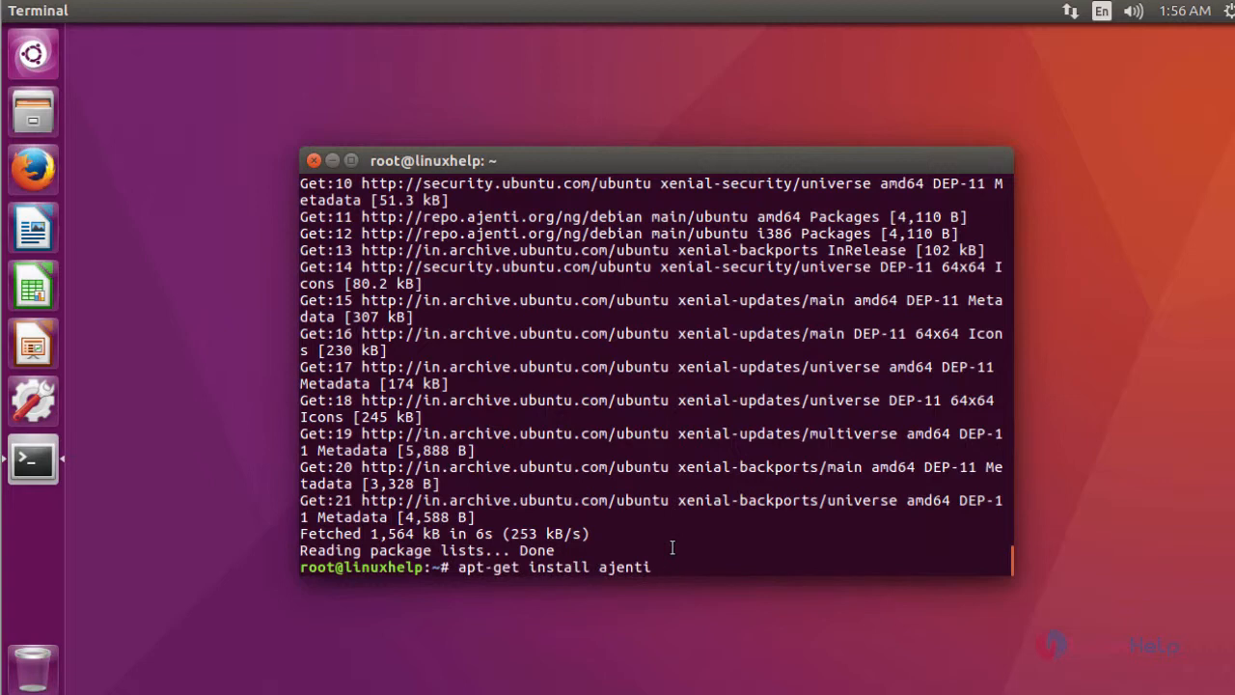
key(Return)
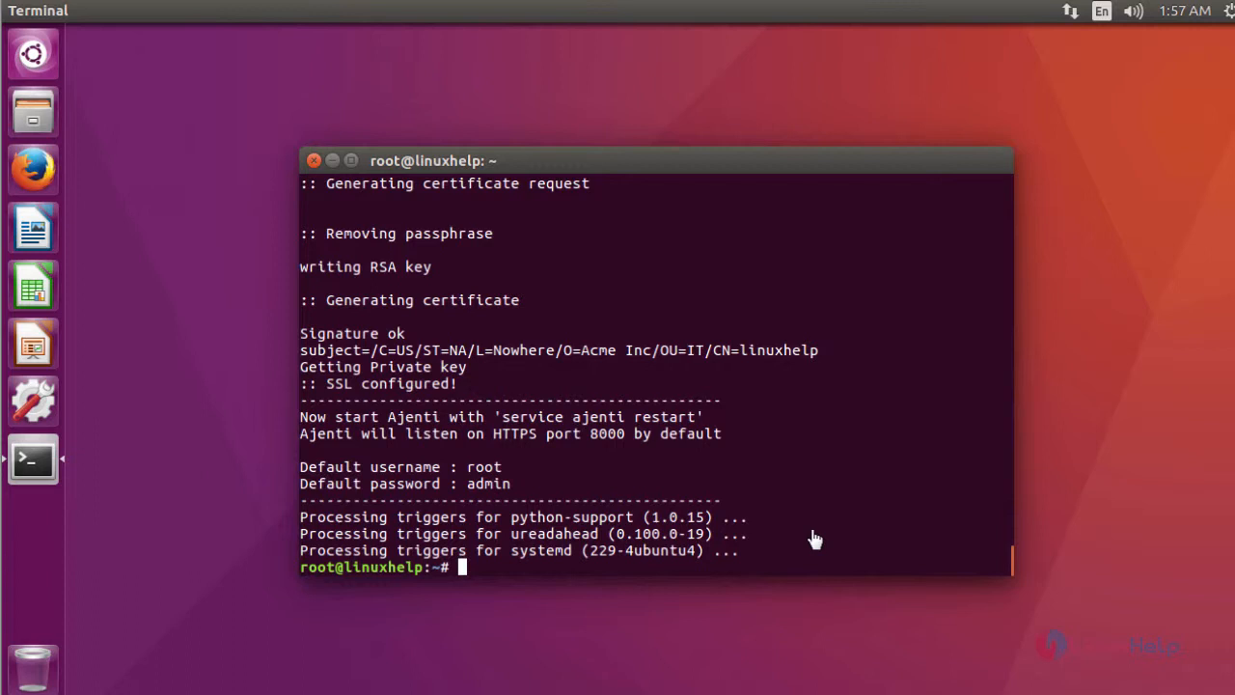
mouse_move(528, 460)
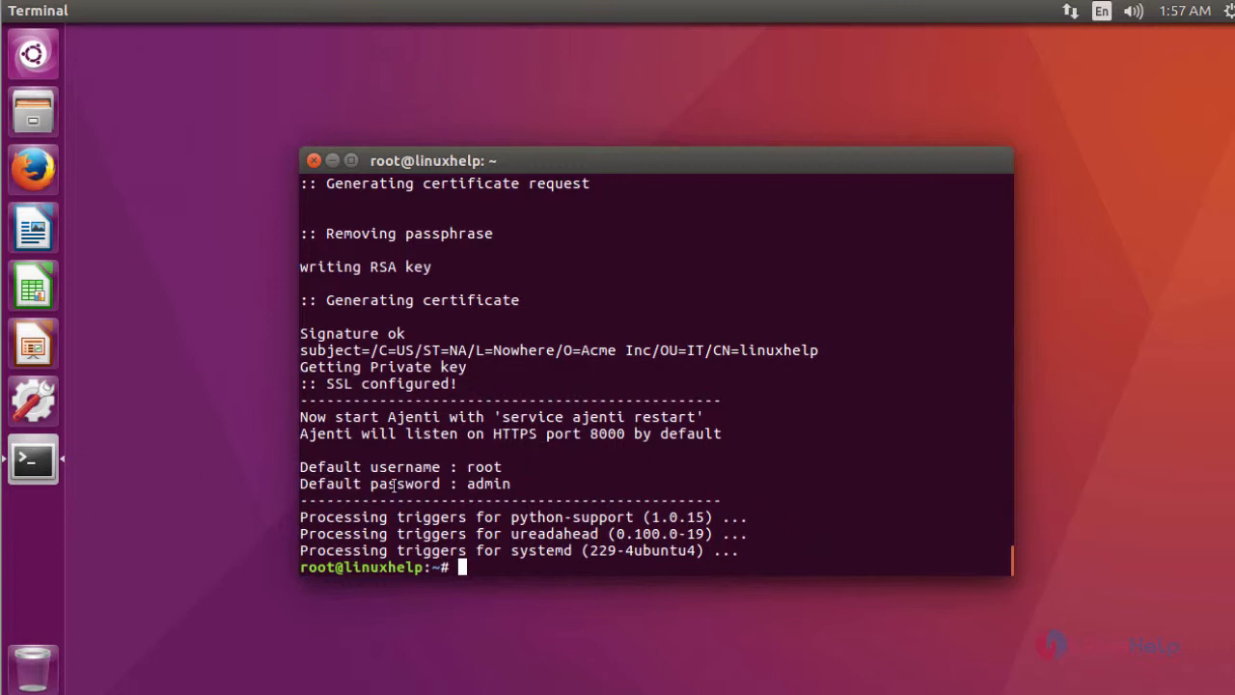
mouse_move(543, 494)
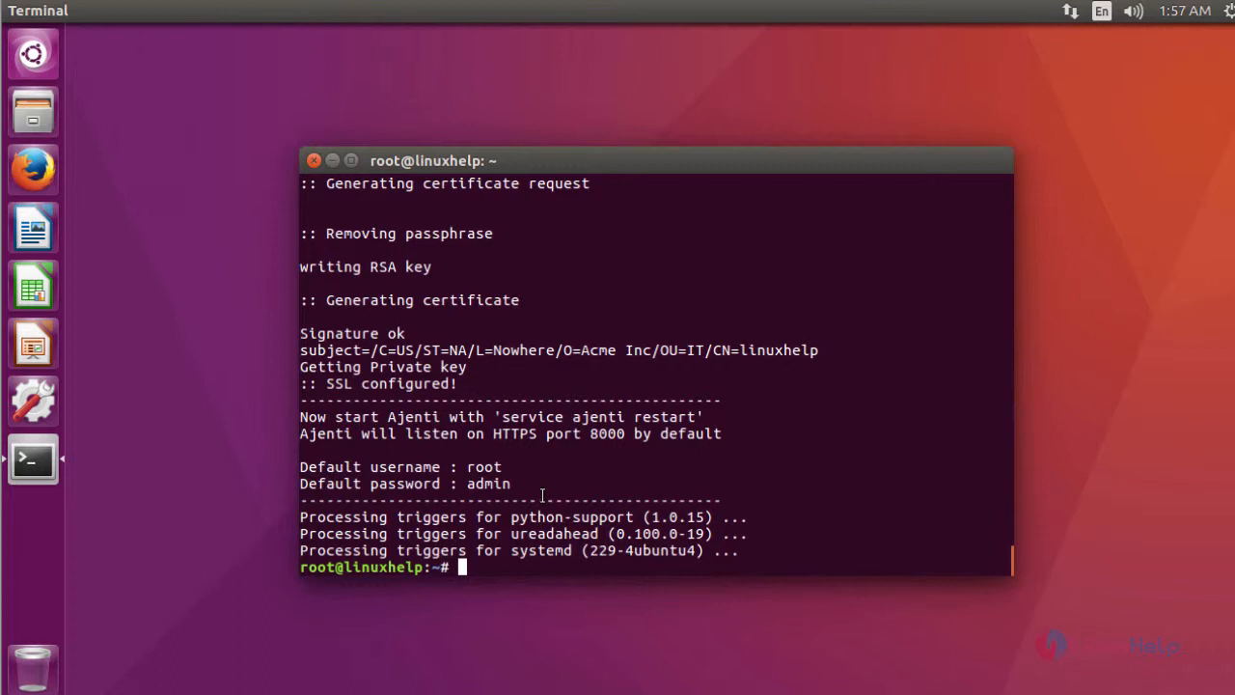
mouse_move(656, 488)
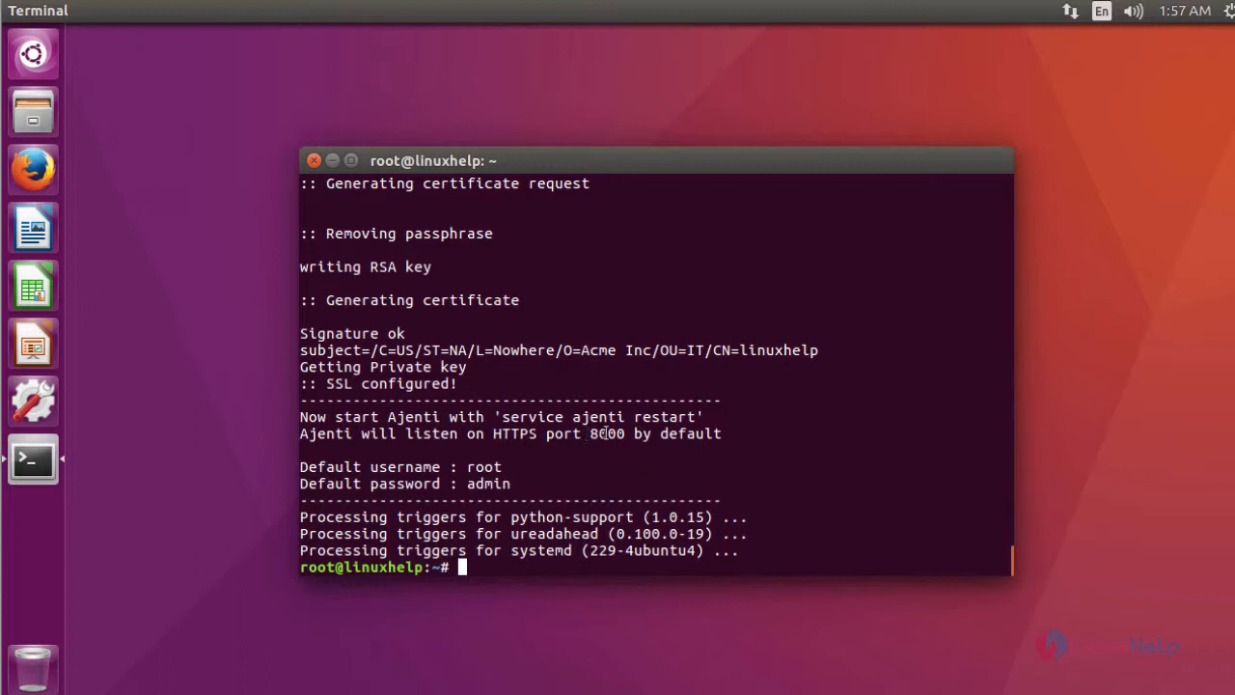
mouse_move(691, 469)
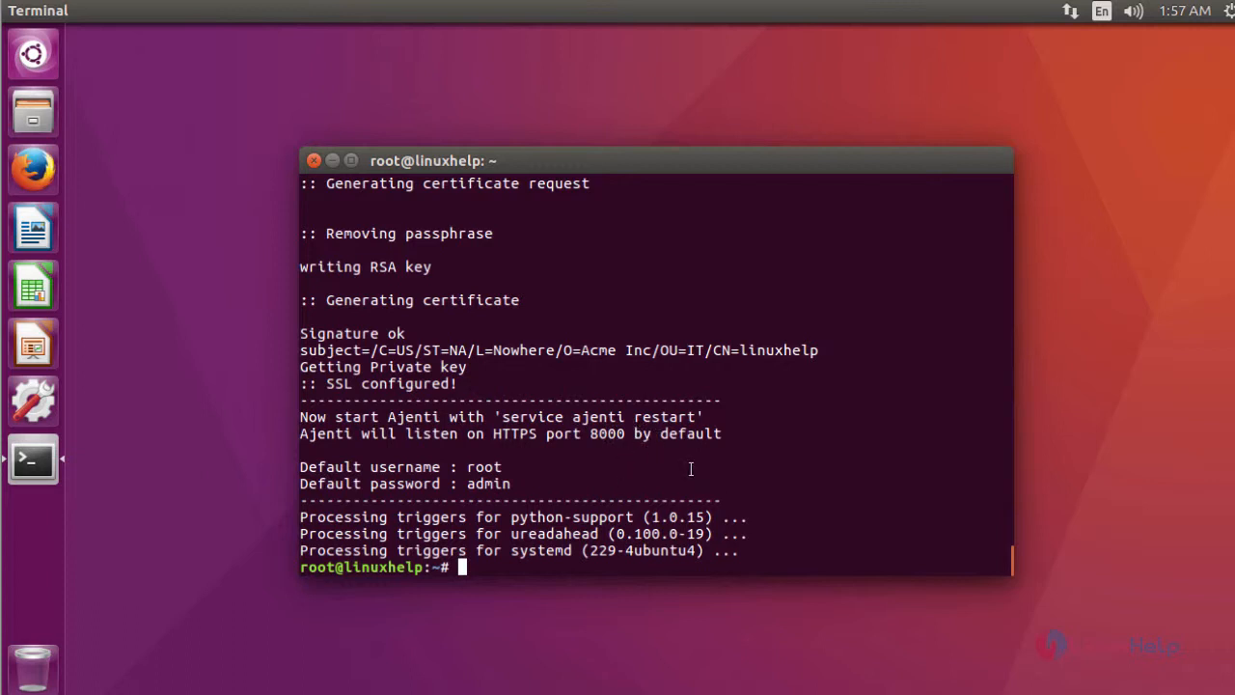
mouse_move(859, 562)
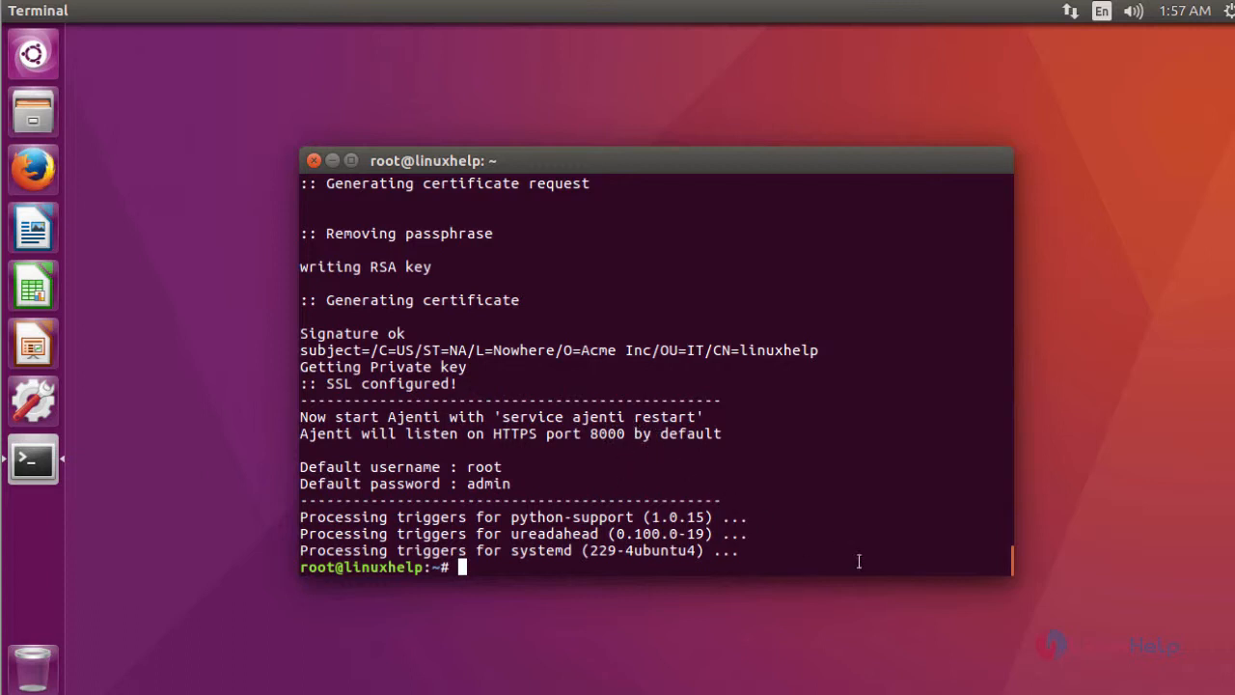
Start the Ajenti service with systemctl start ajenti
text(systemctl start ajenti)
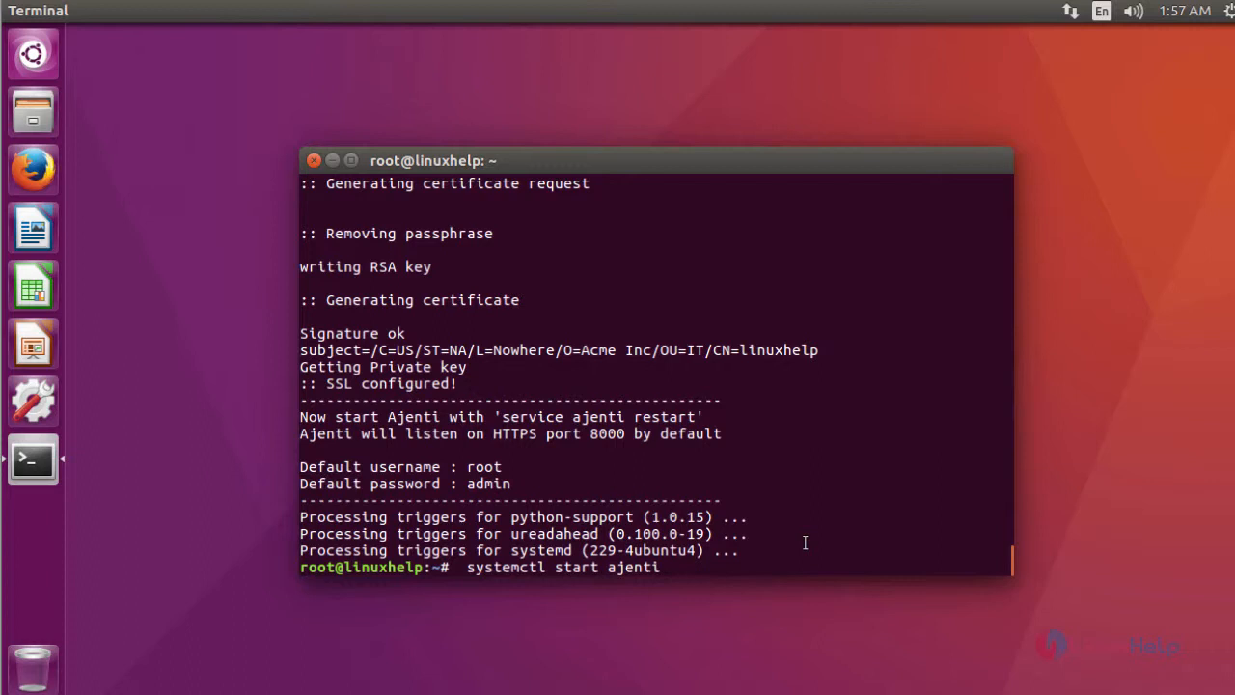
key(Return)
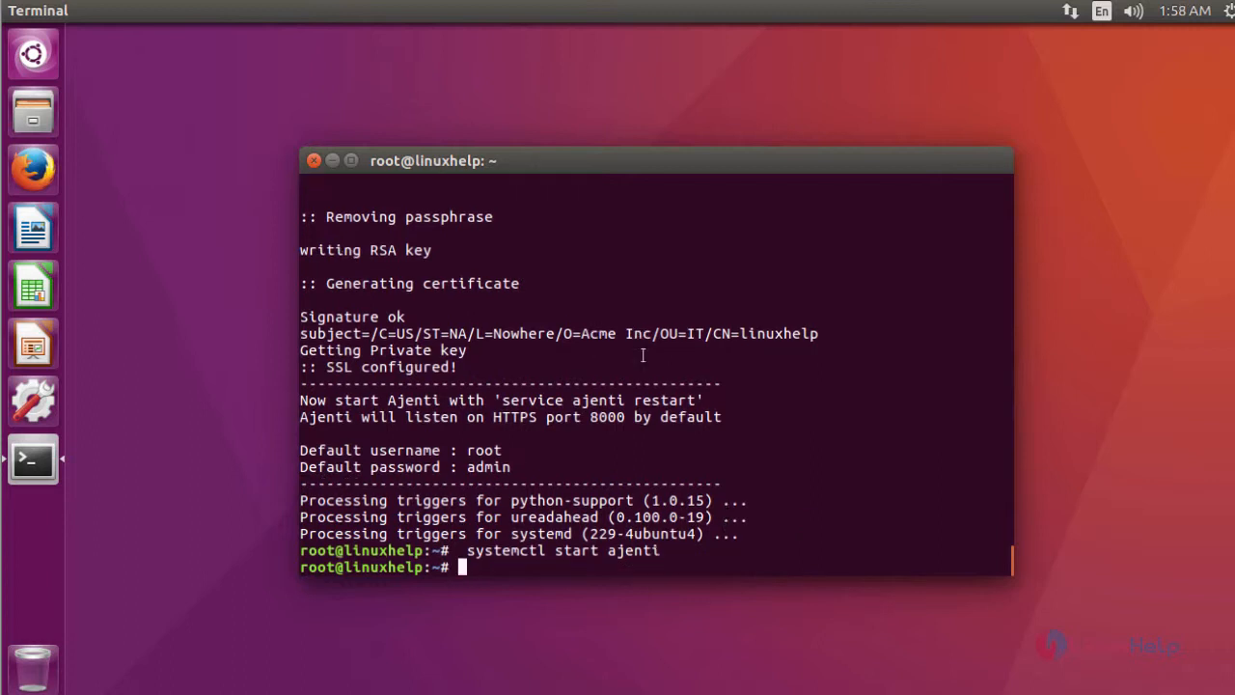
mouse_move(35, 170)
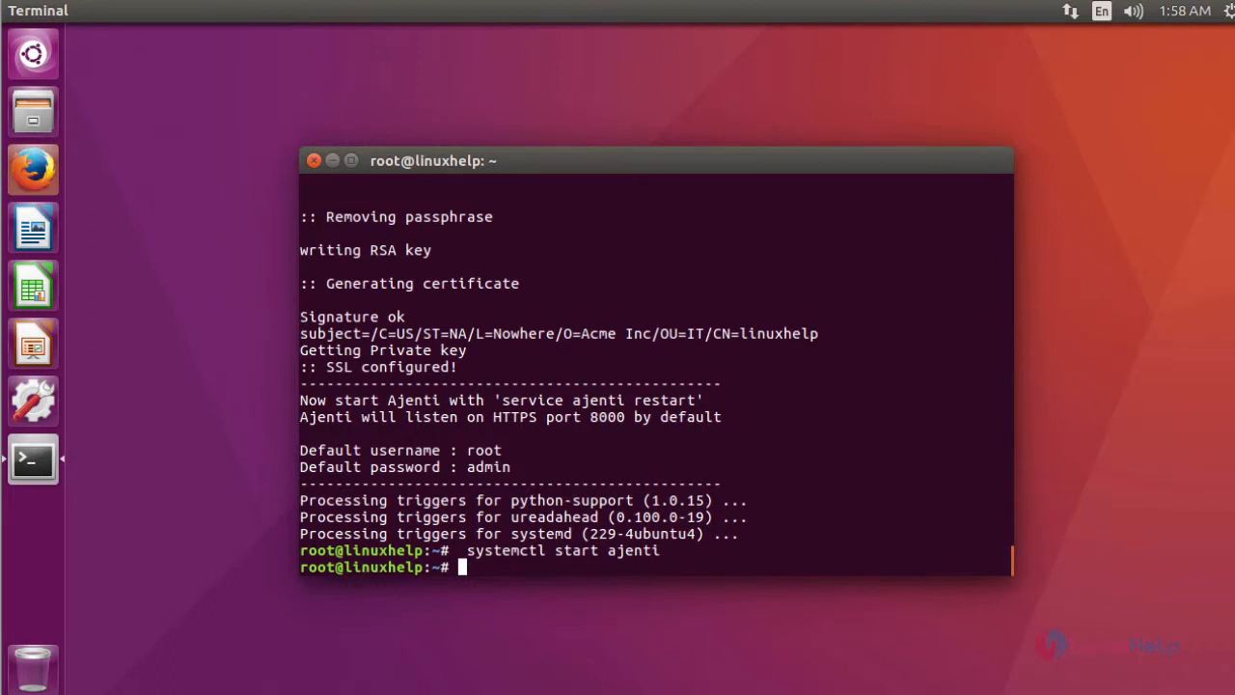
click(33, 169)
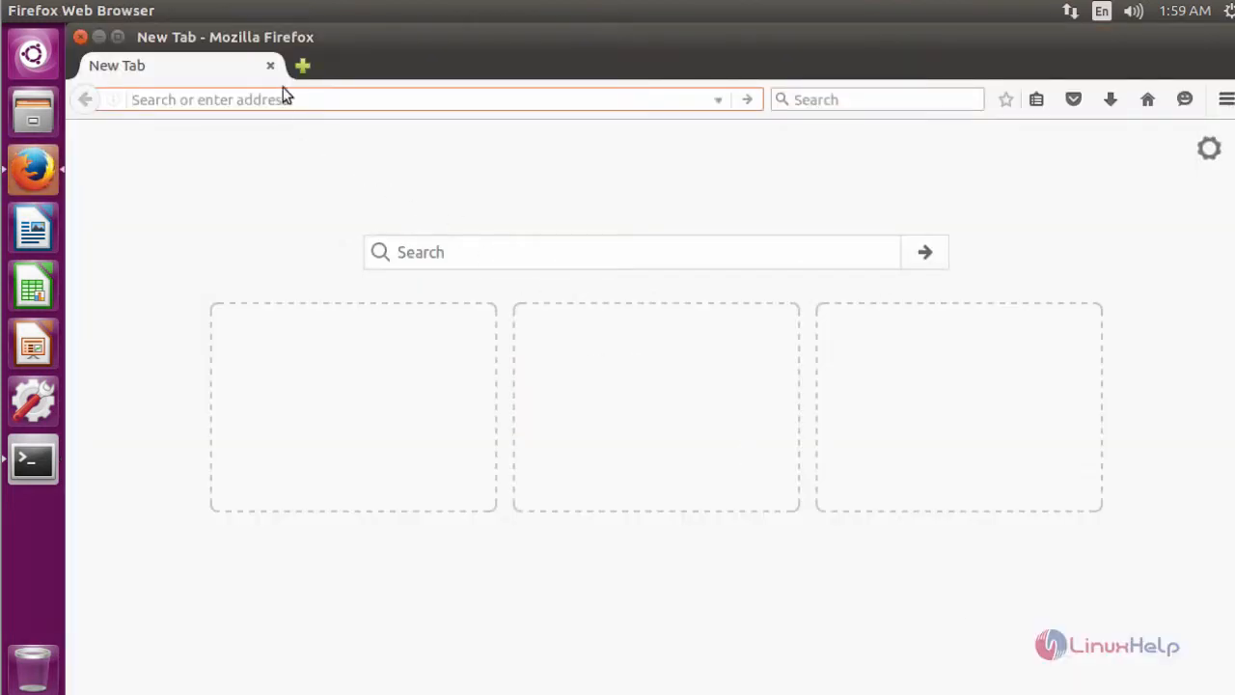
text(https://localhost:8000/)
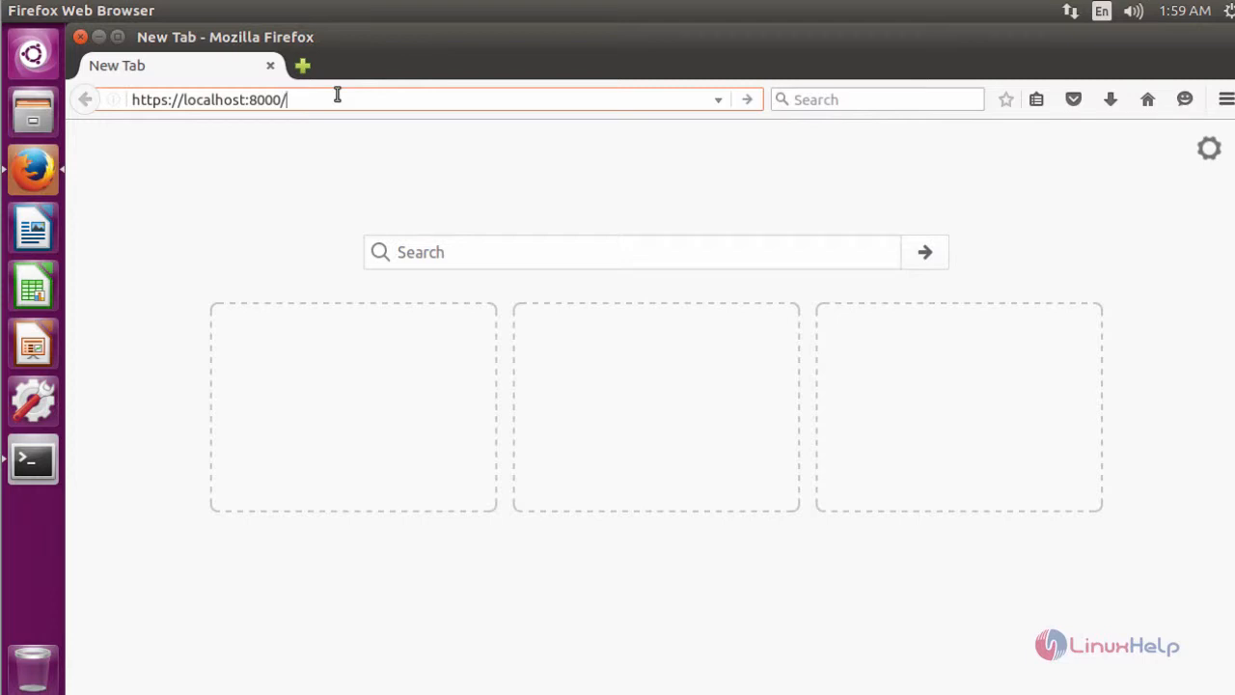
key(Return)
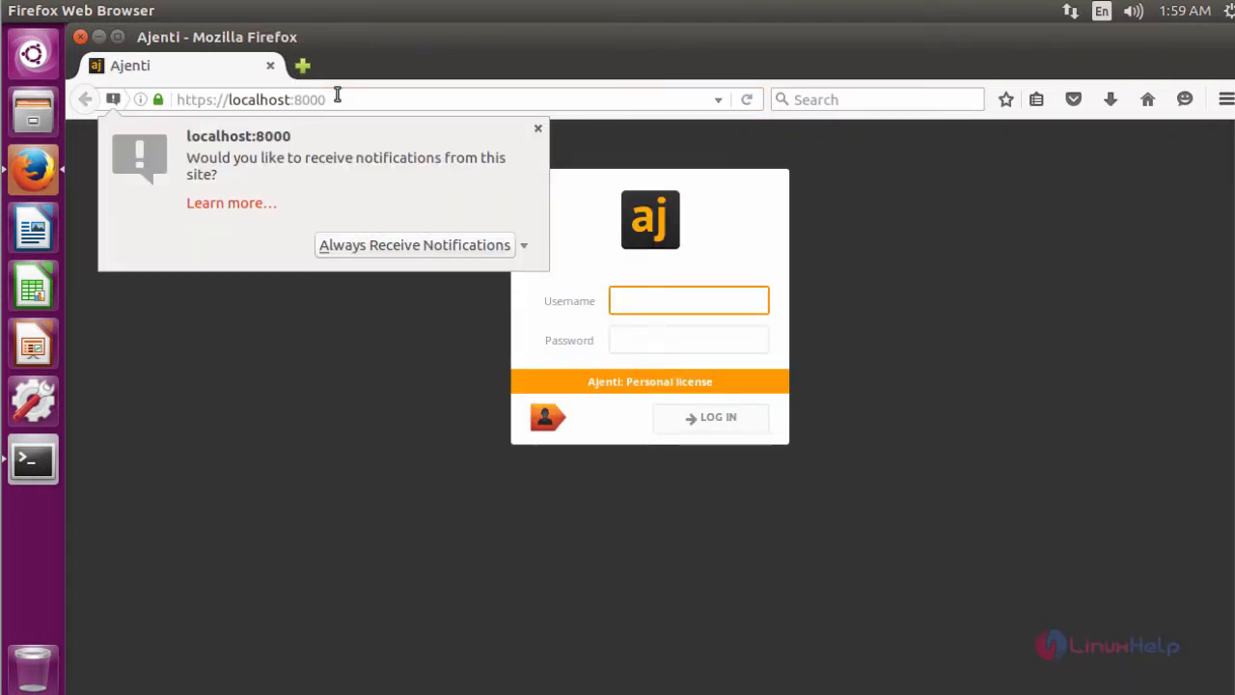
click(537, 127)
text(root)
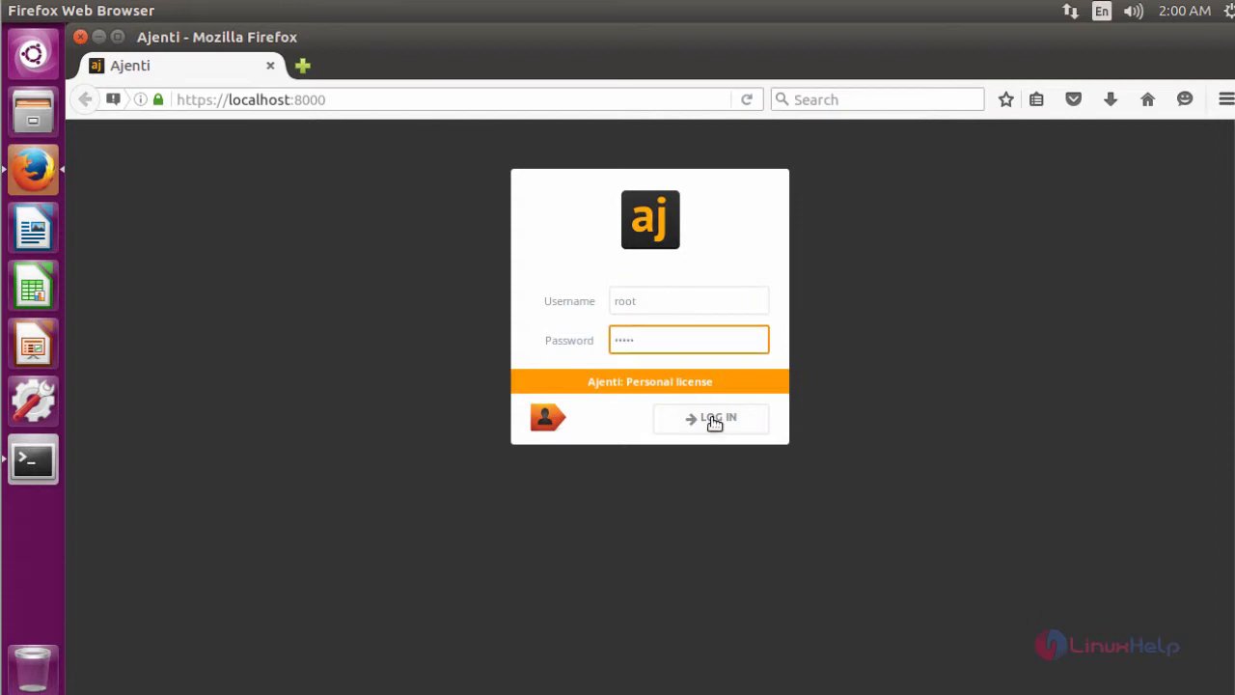
Log in as root to the linuxhelp dashboard, dismissing the notification and save-password prompts
click(710, 417)
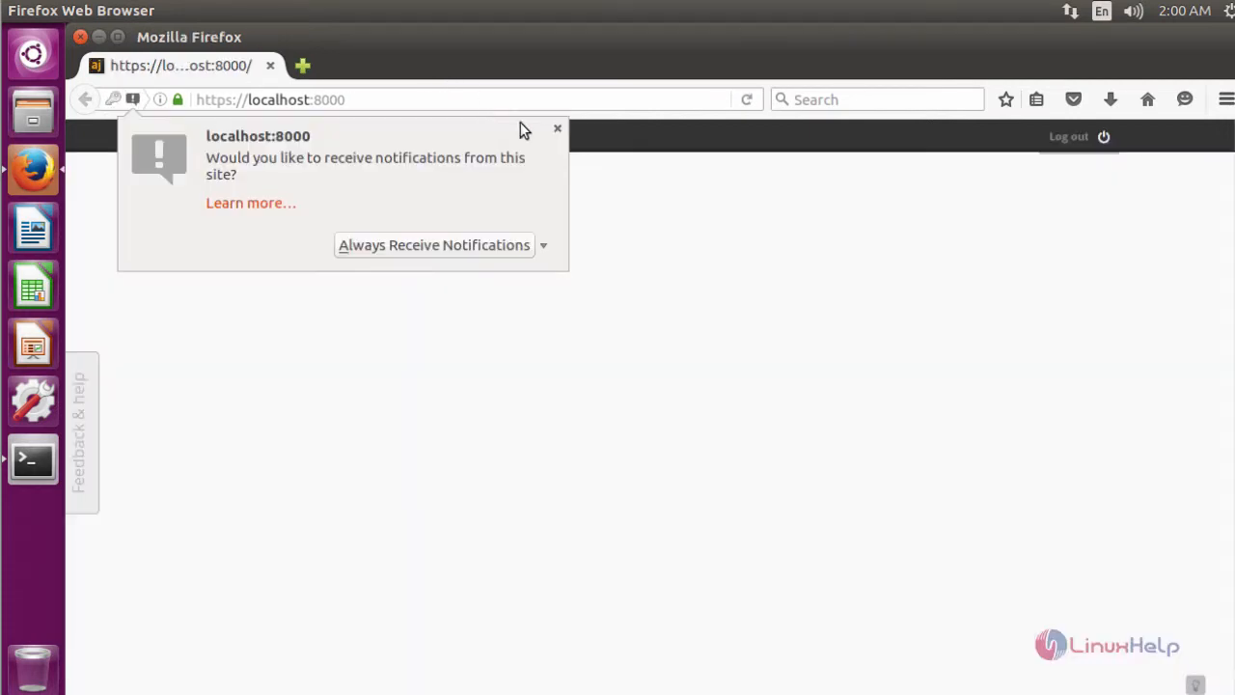
click(555, 127)
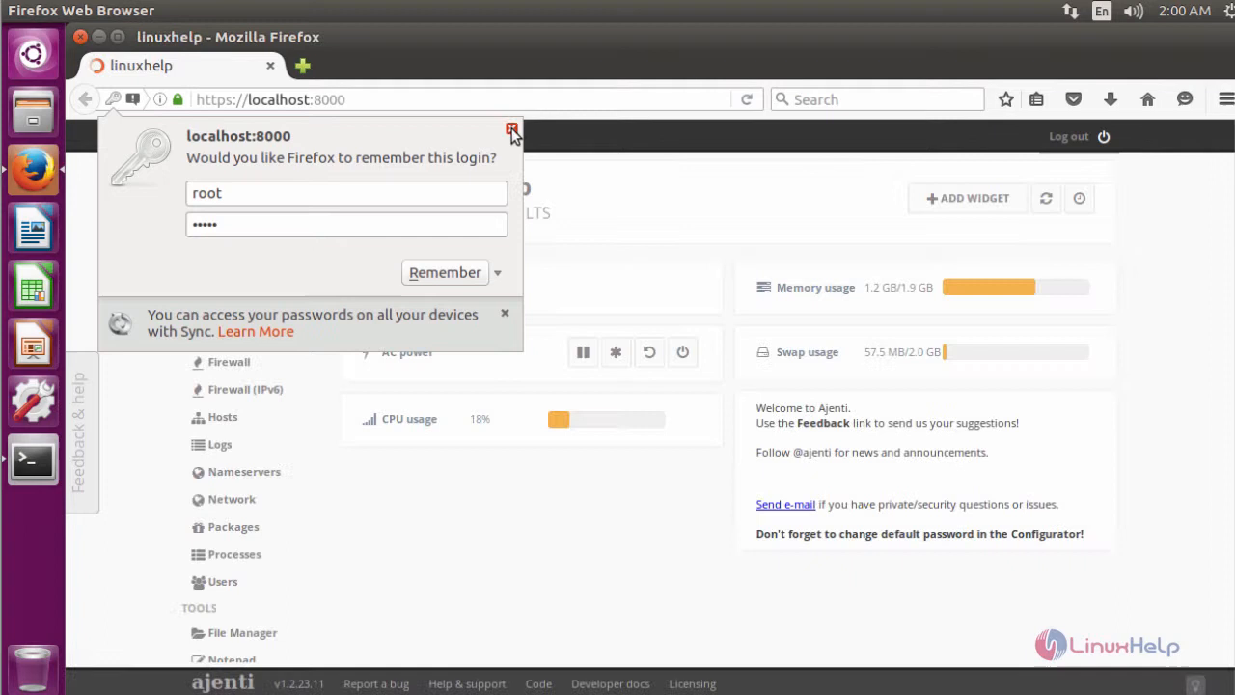
click(511, 129)
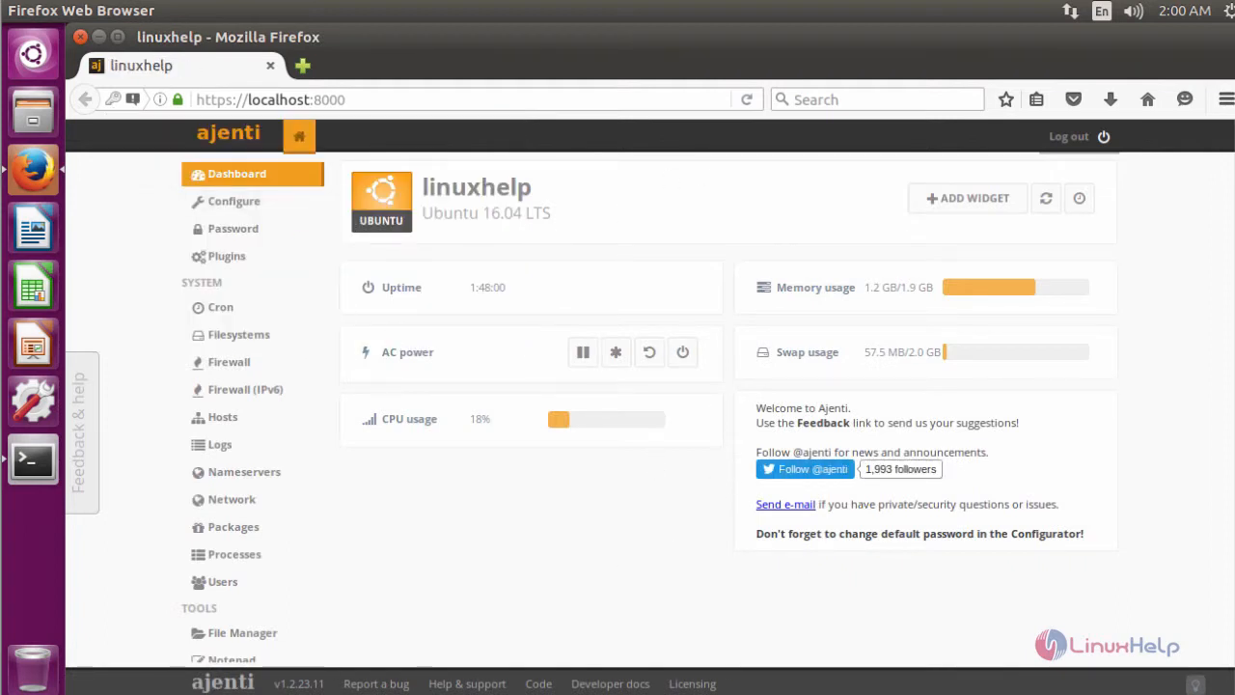
mouse_move(525, 554)
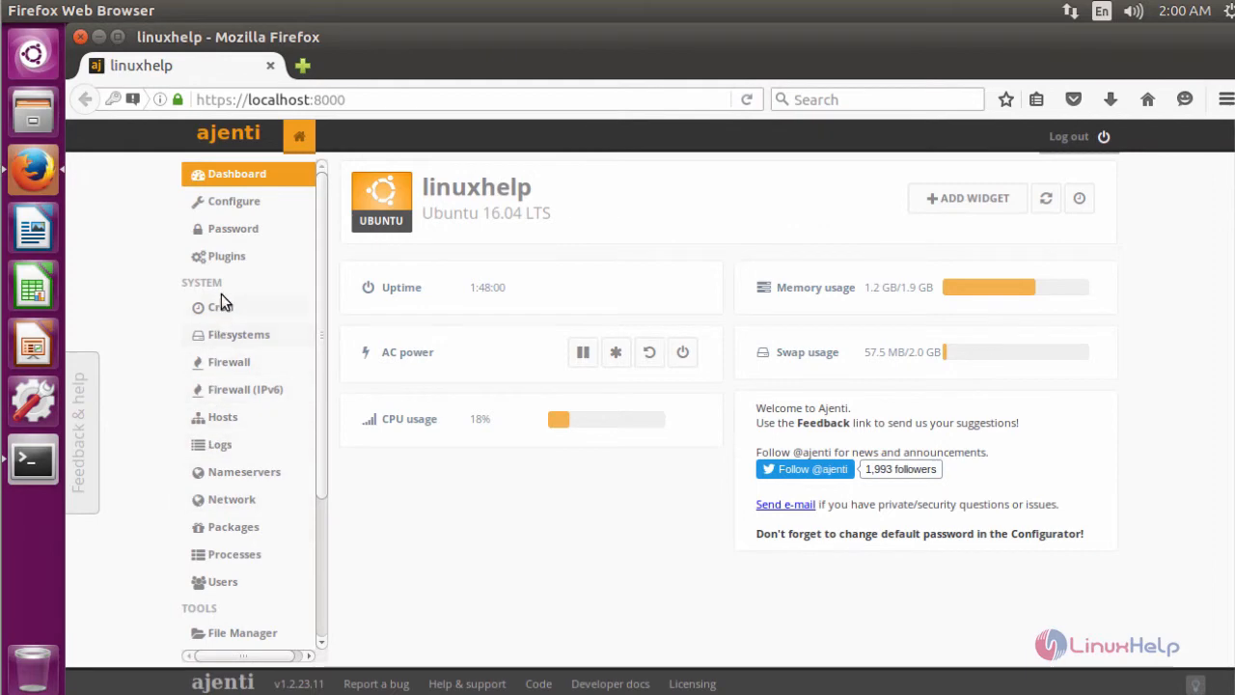
mouse_move(239, 390)
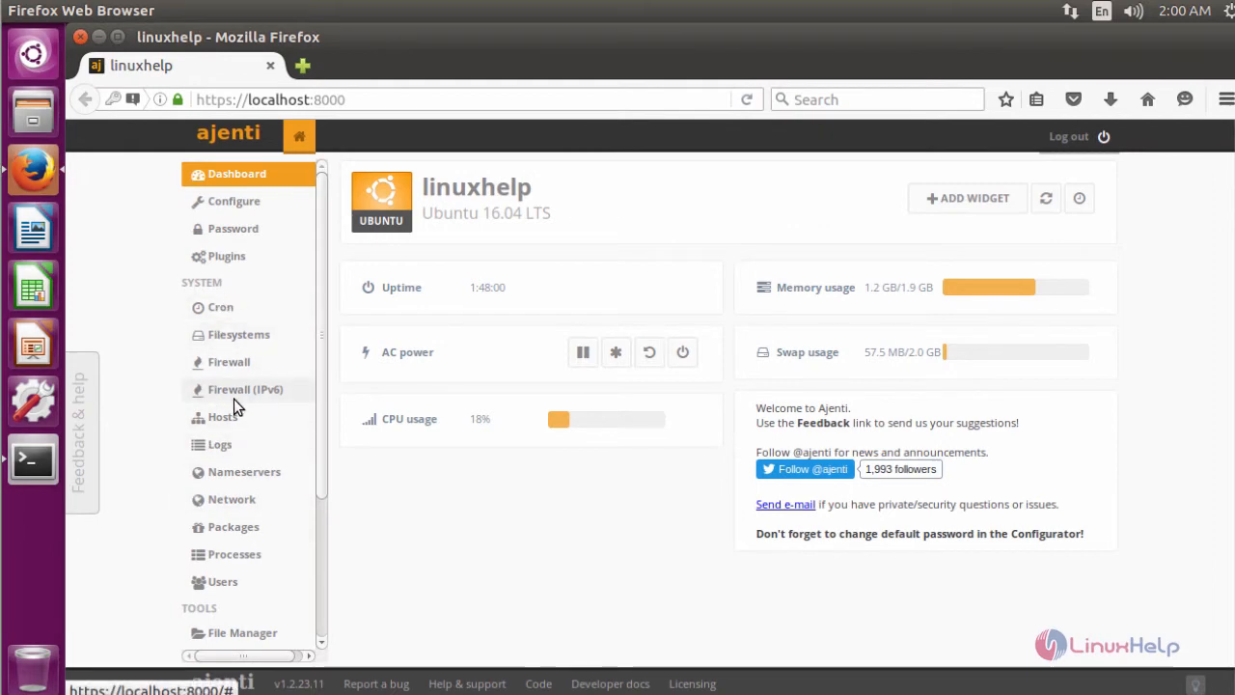
Scroll through the dashboard's system tools sidebar and return to the Terminal window
scroll(down, 3)
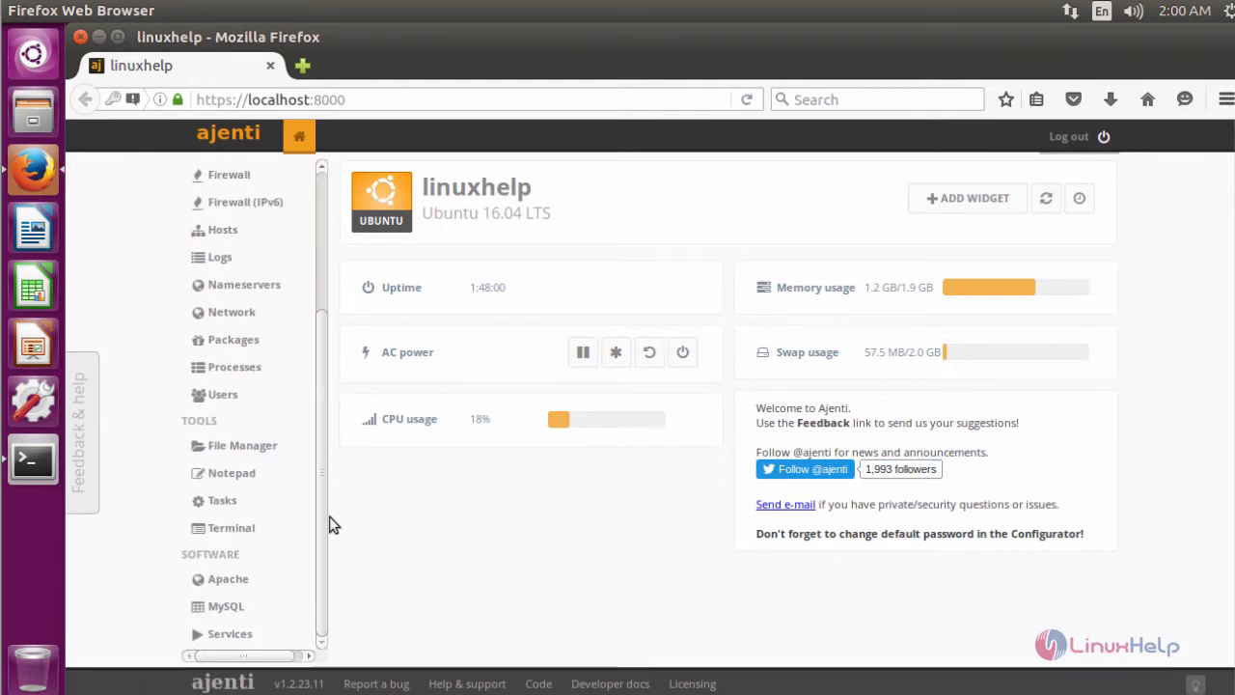
click(30, 459)
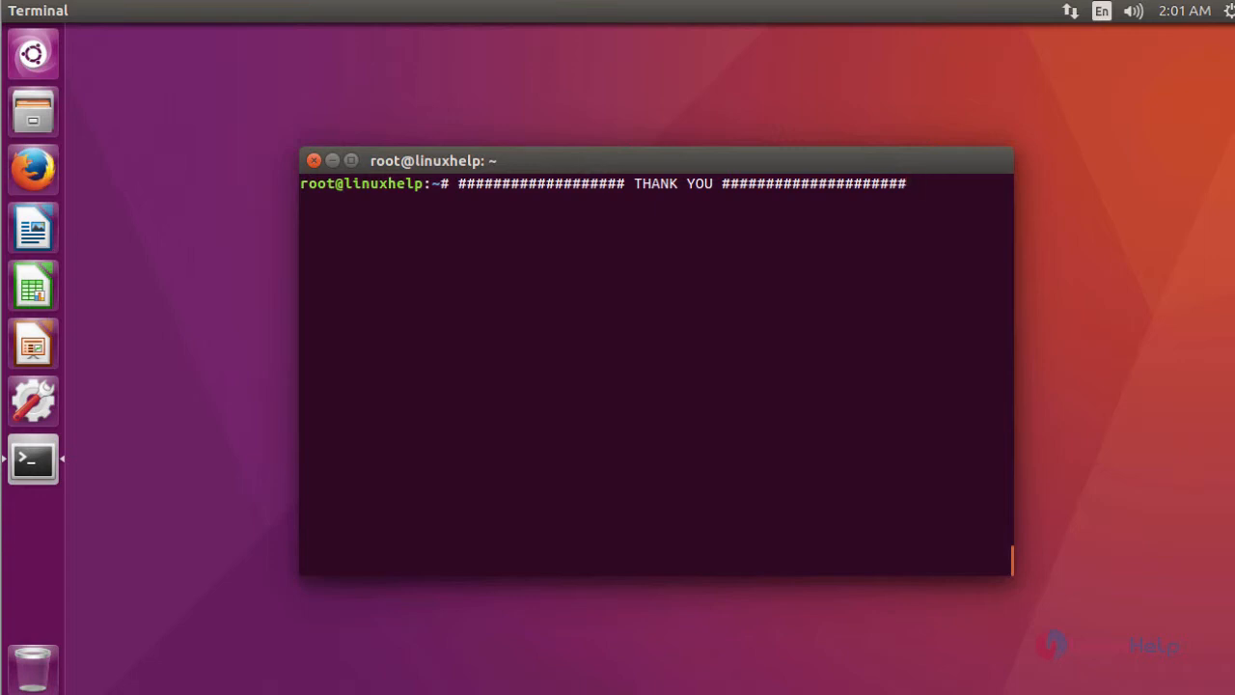